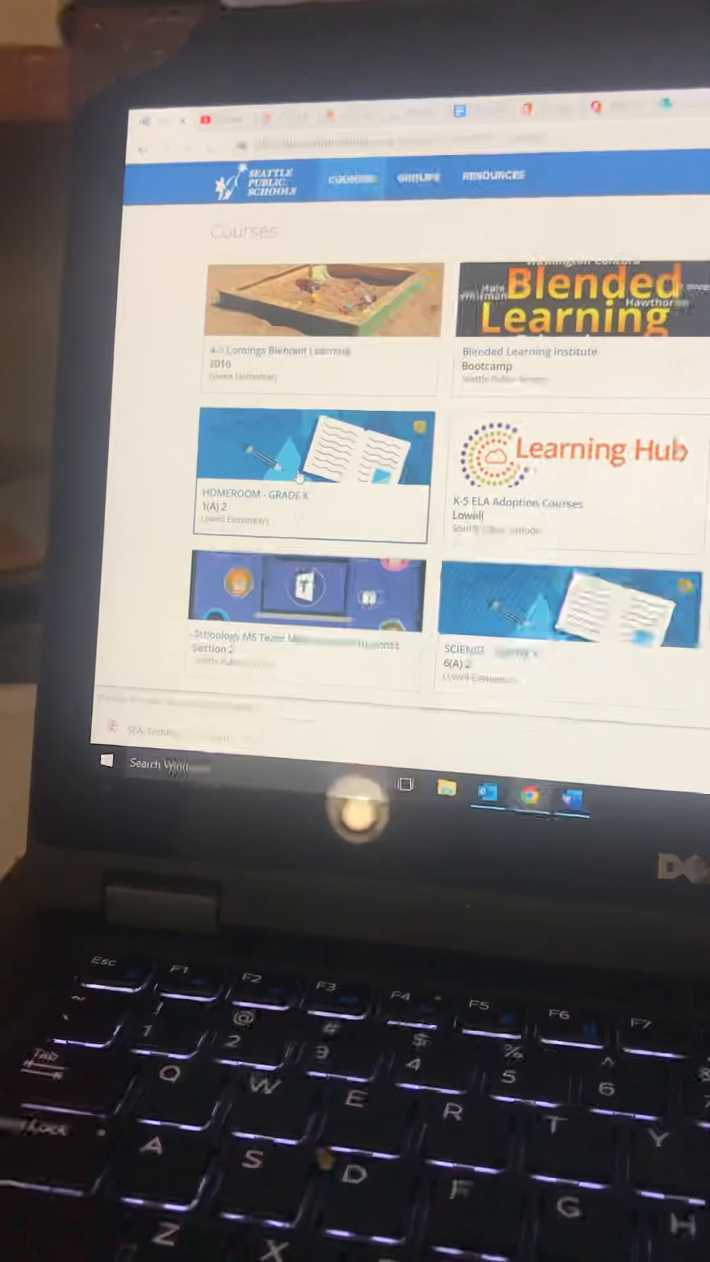
Open the HOMEROOM - GRADE K course from the Courses page.
click(310, 471)
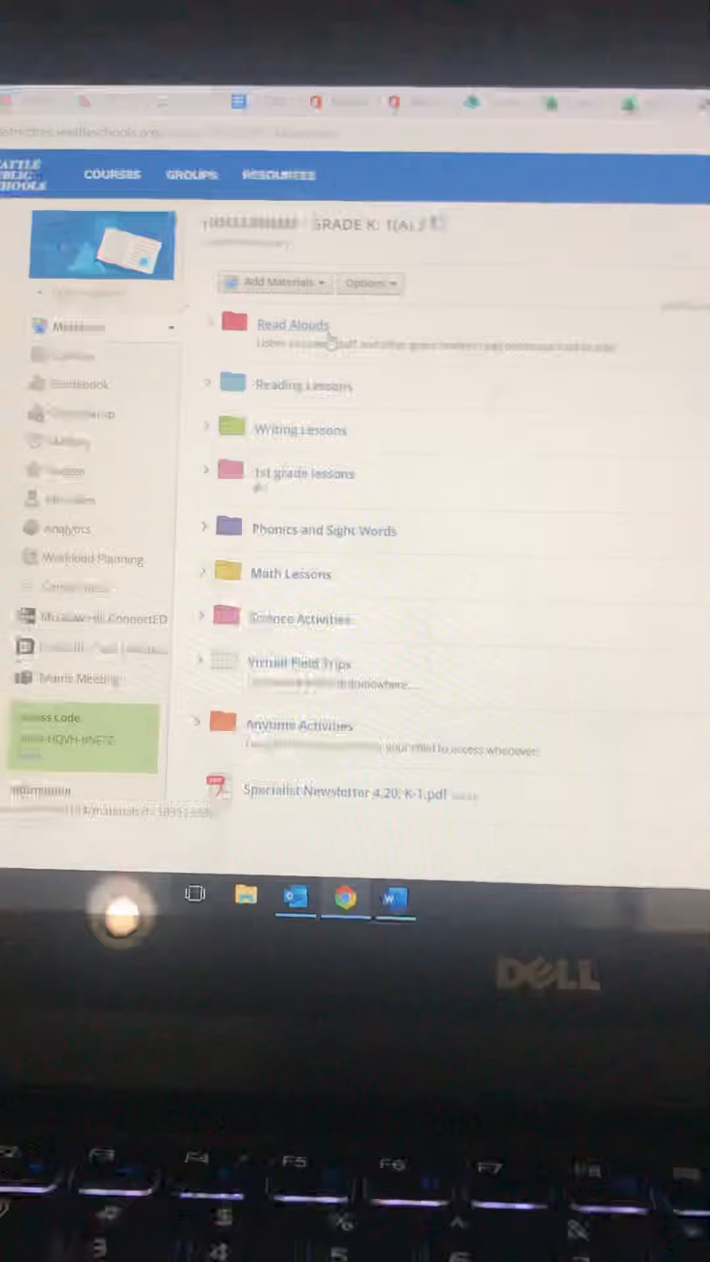
click(294, 326)
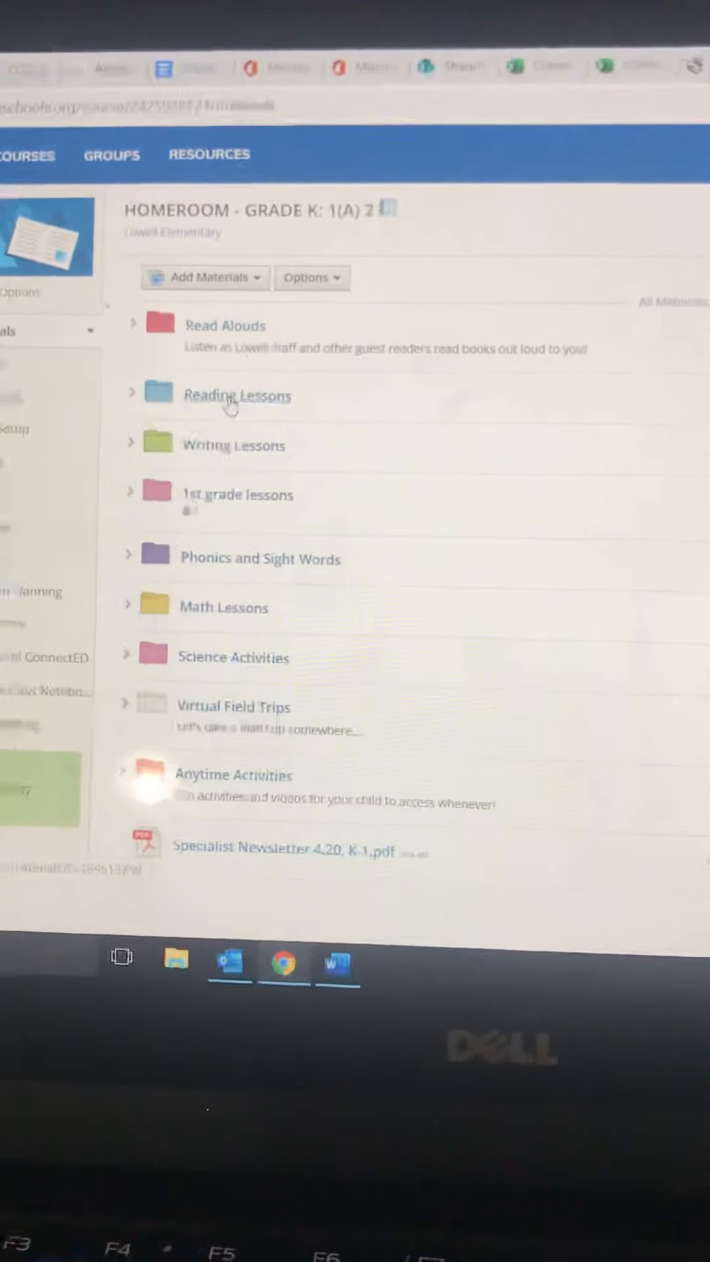
click(237, 394)
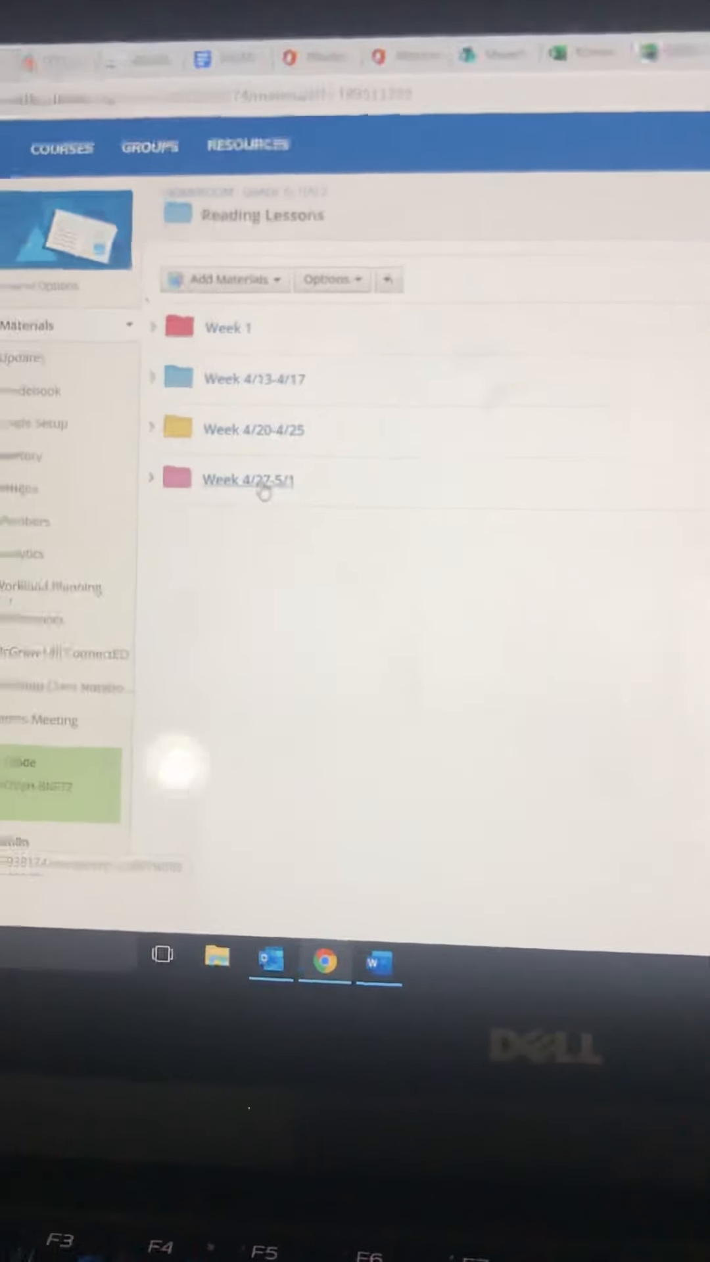
click(248, 480)
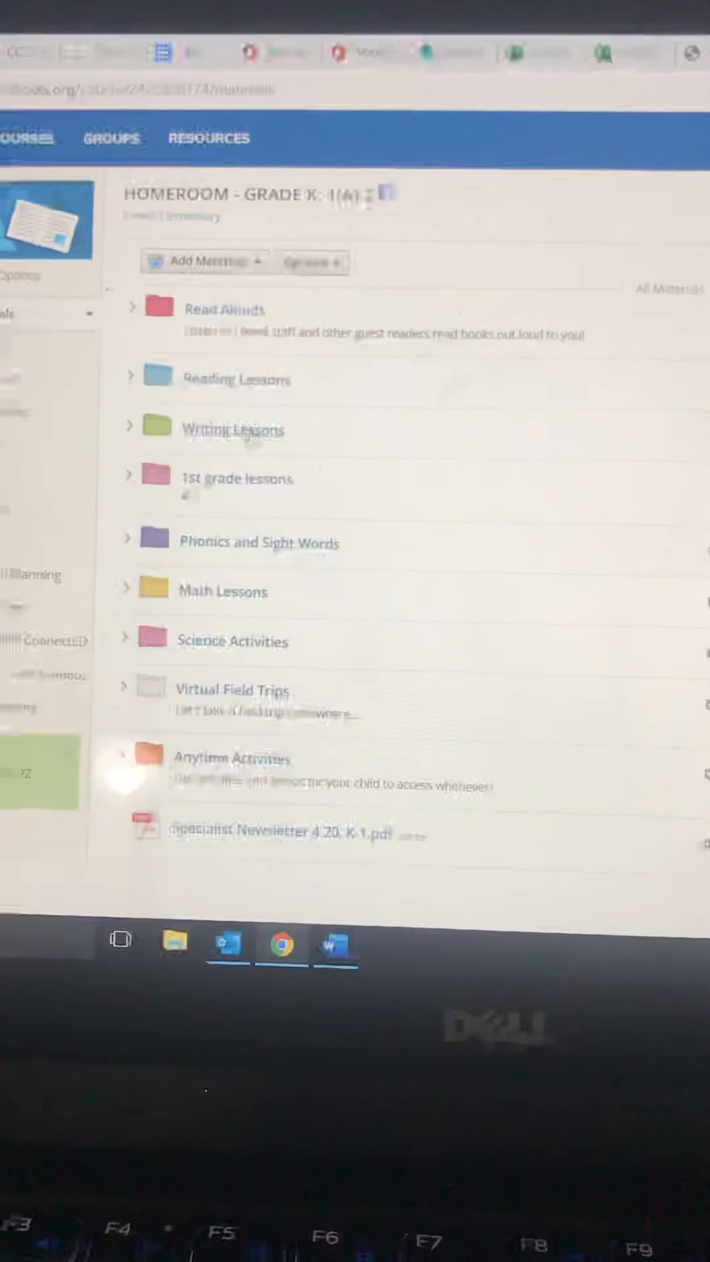
click(233, 429)
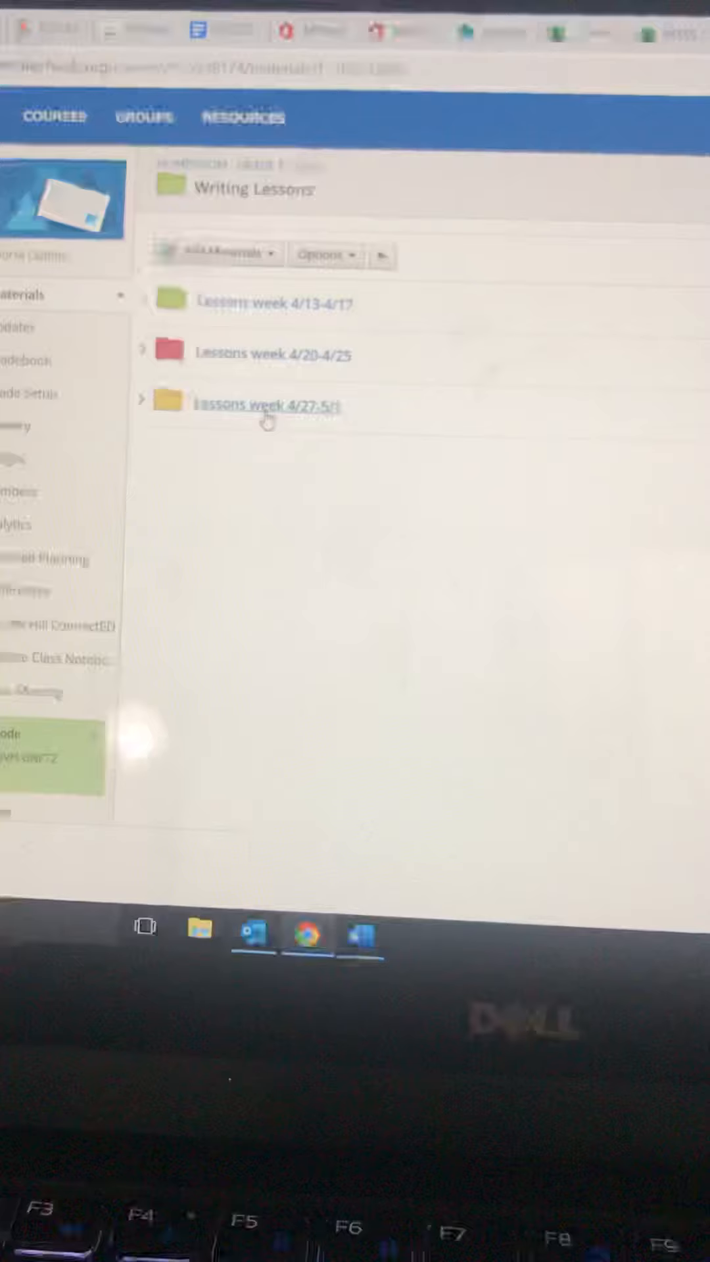
click(262, 405)
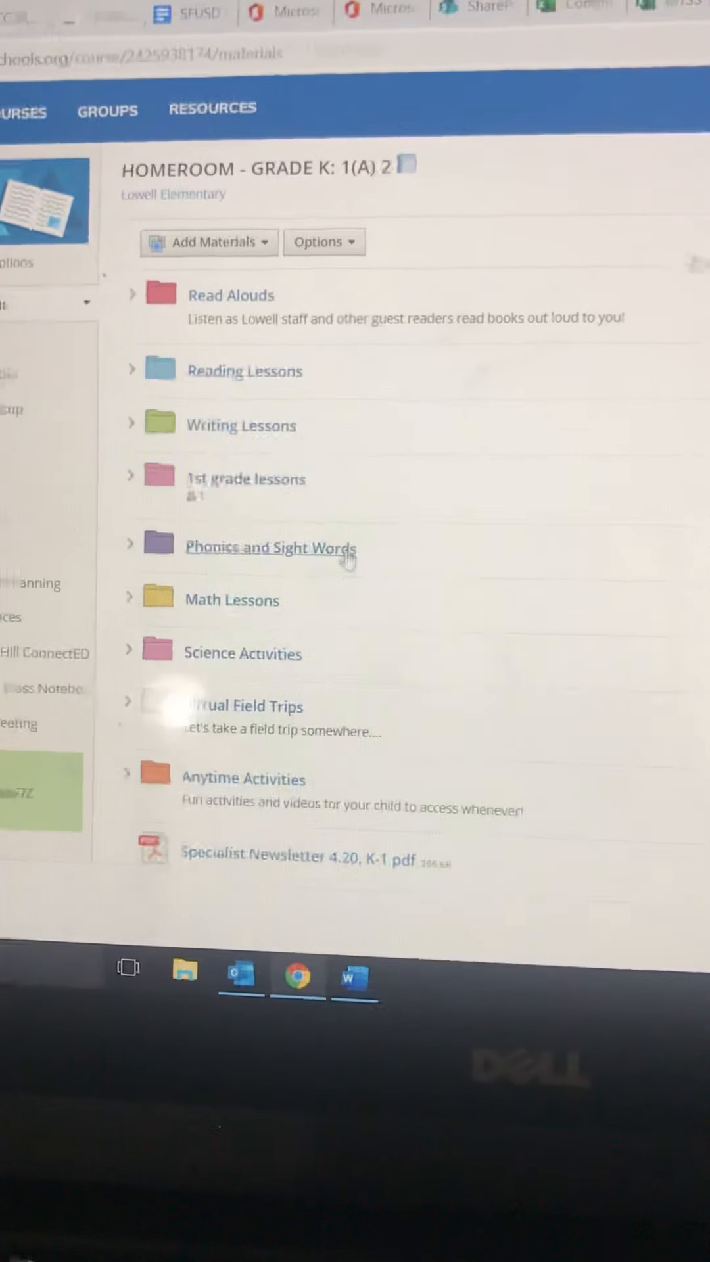
click(270, 547)
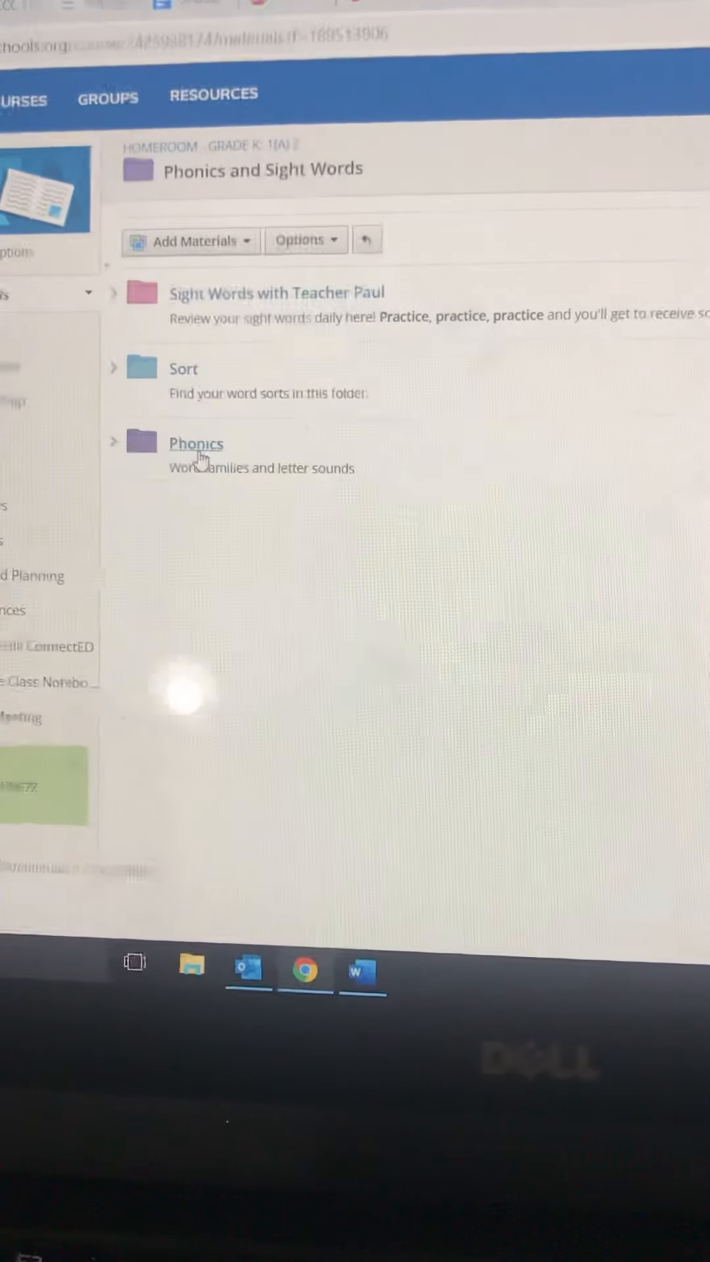
click(196, 444)
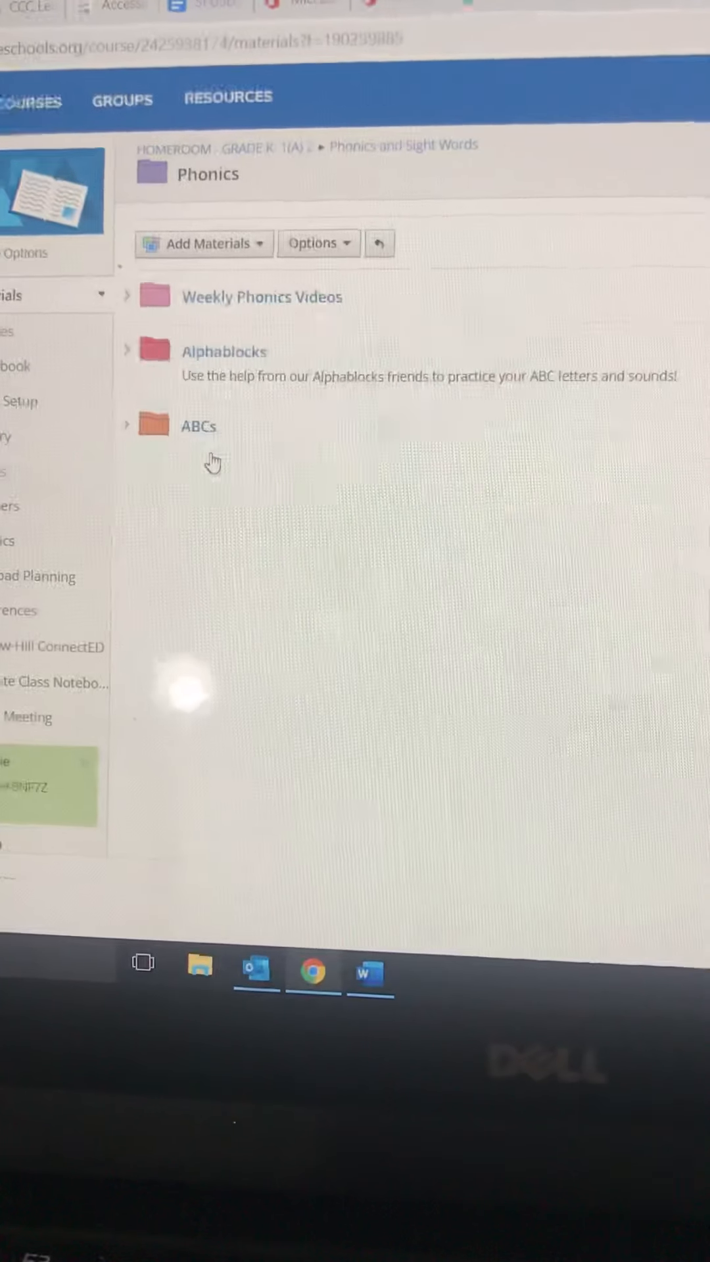
click(261, 296)
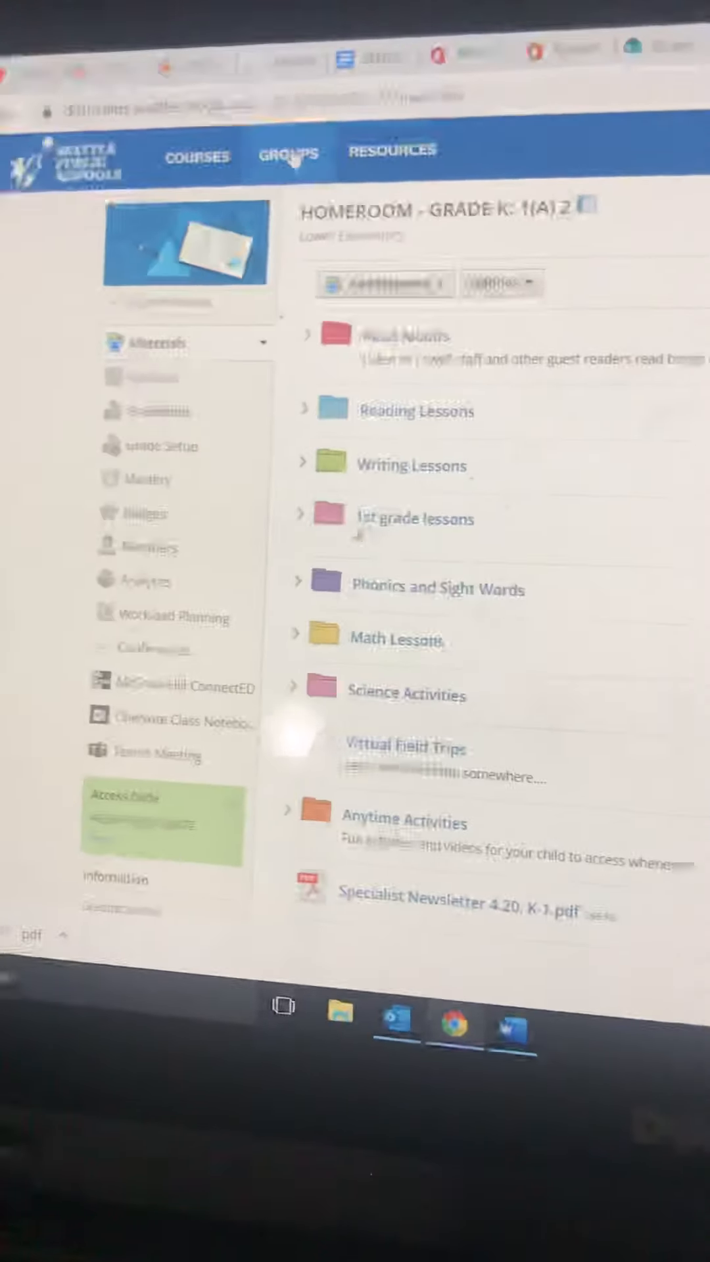
Go into the Math Lessons folder and its Unit 8: Numbers to 20 subfolder.
scroll(down, 3)
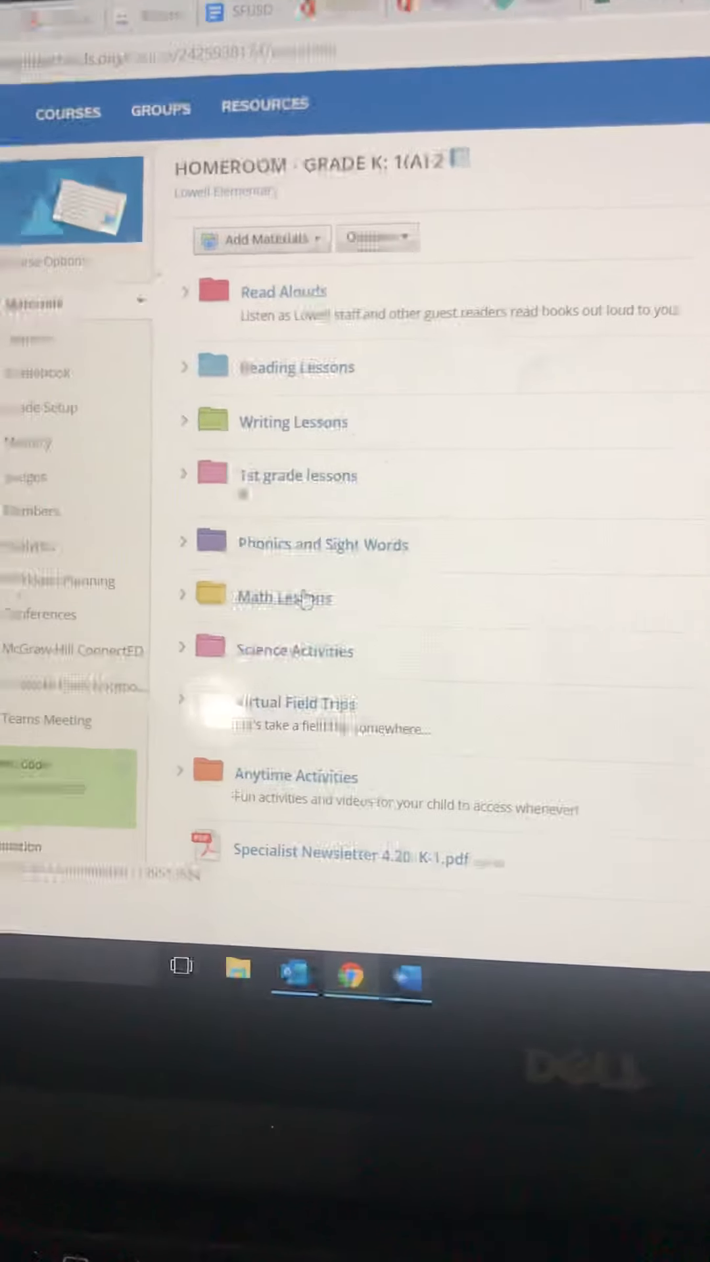
click(274, 597)
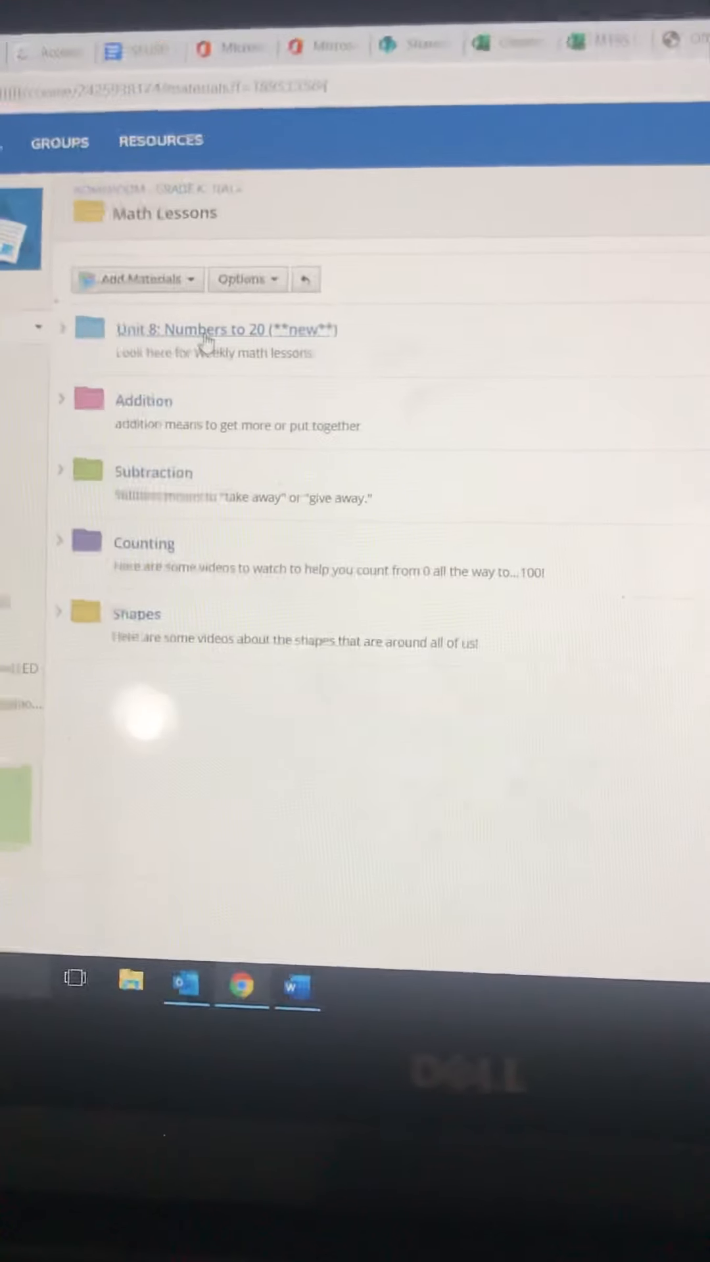
click(217, 330)
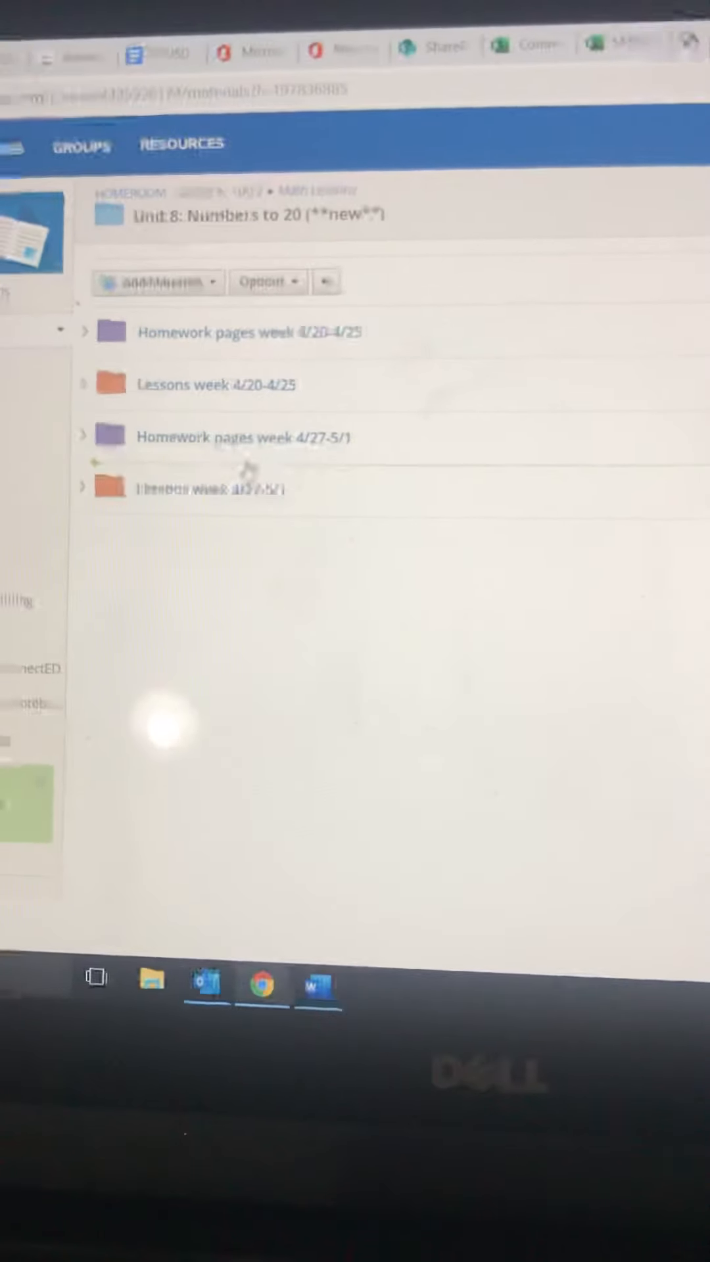
Open Homework number 15 from the Homework pages week 4/27-5/1 folder.
click(244, 438)
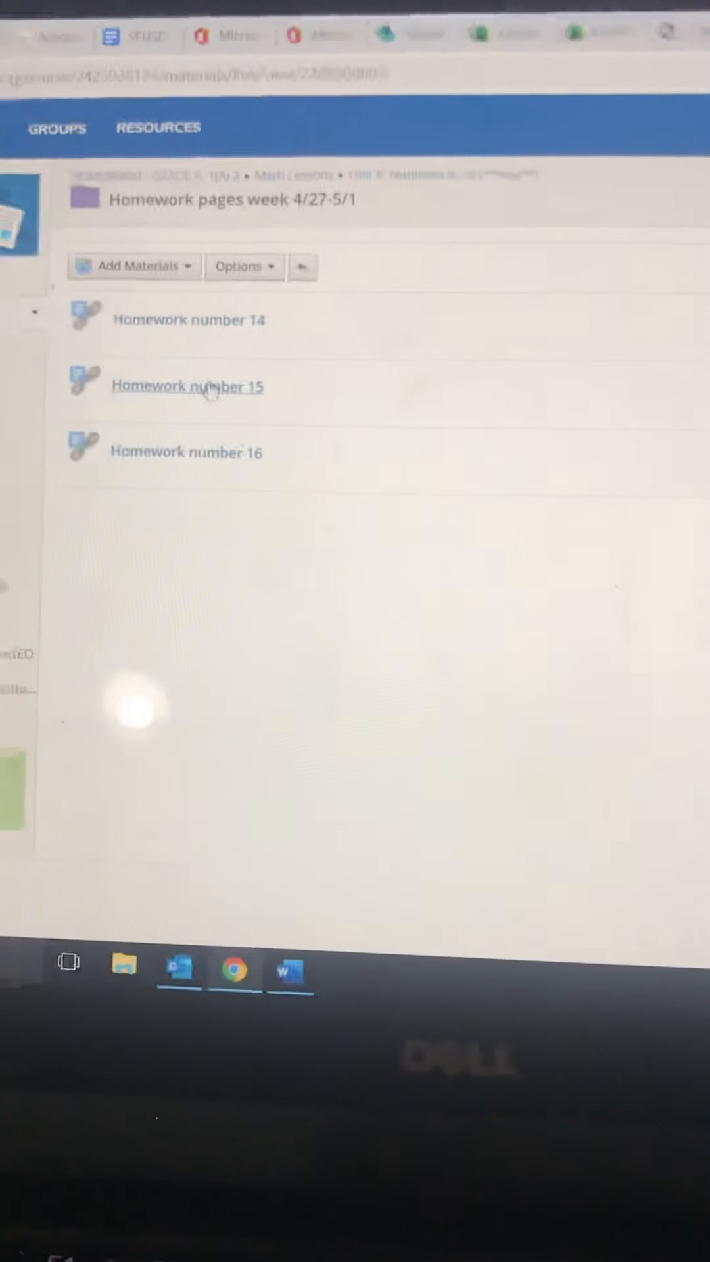
click(186, 387)
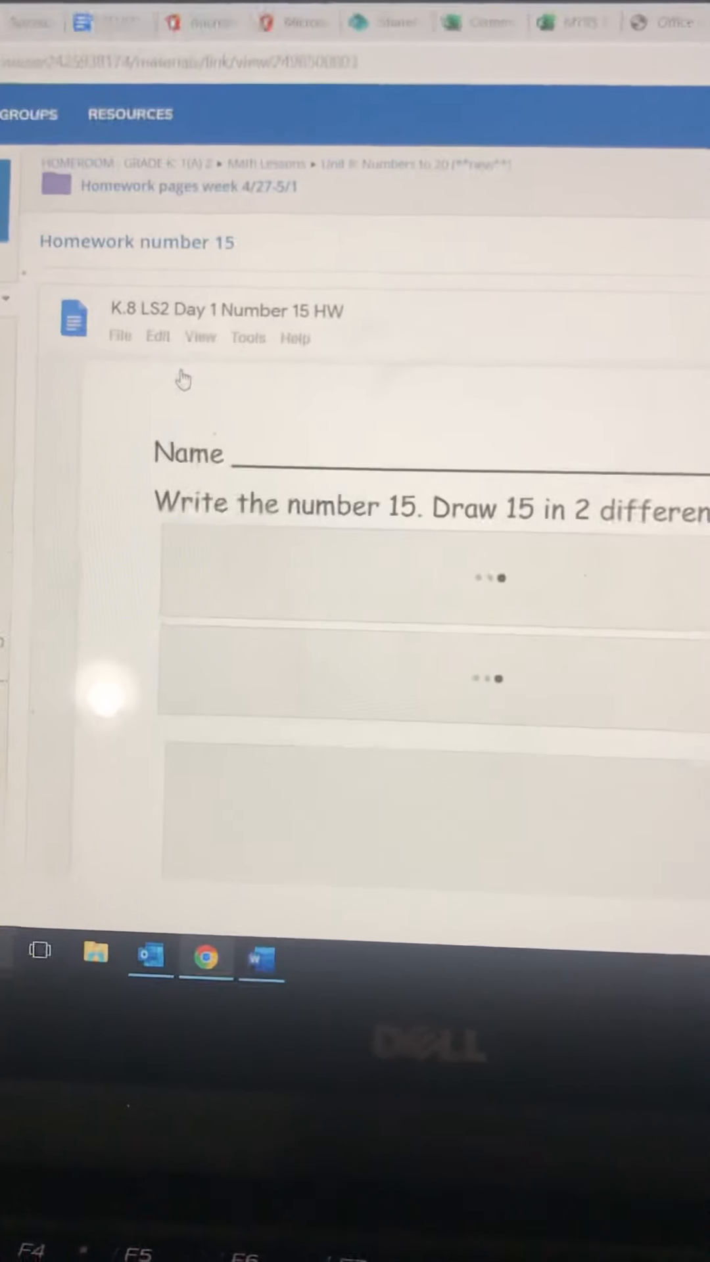